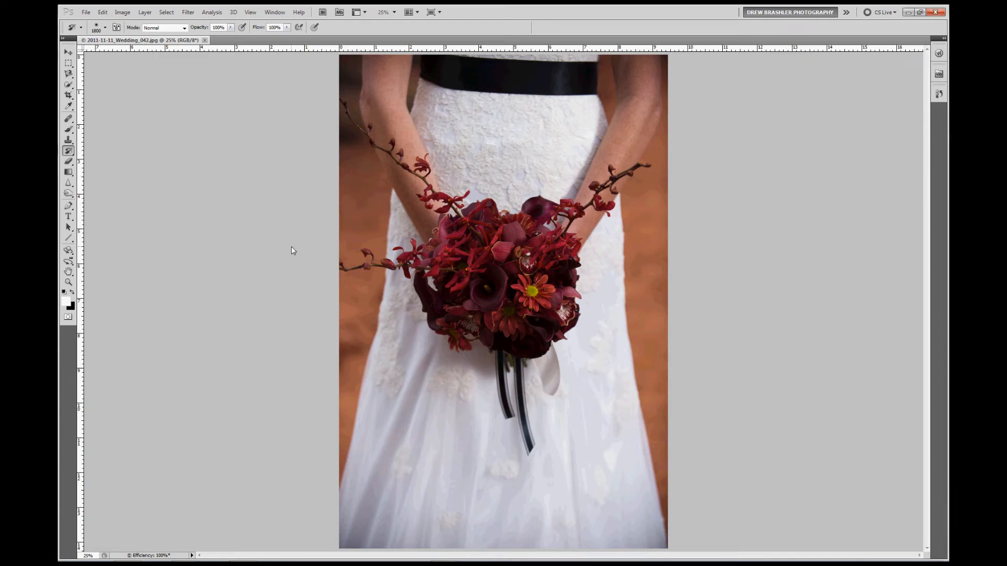
Step: Show the History panel from the Window menu, listing only the original open state
left_click(66, 53)
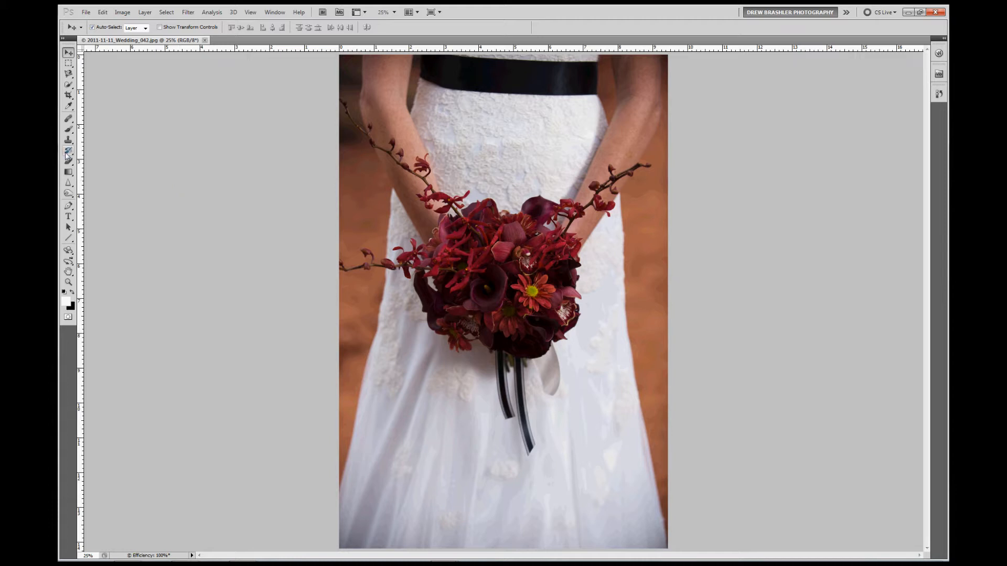
left_click(67, 152)
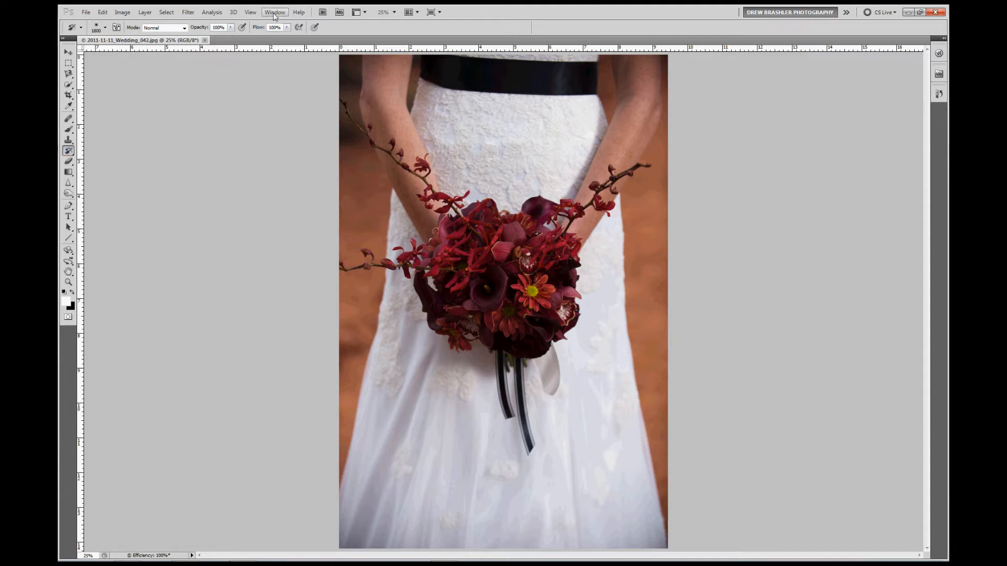
left_click(274, 12)
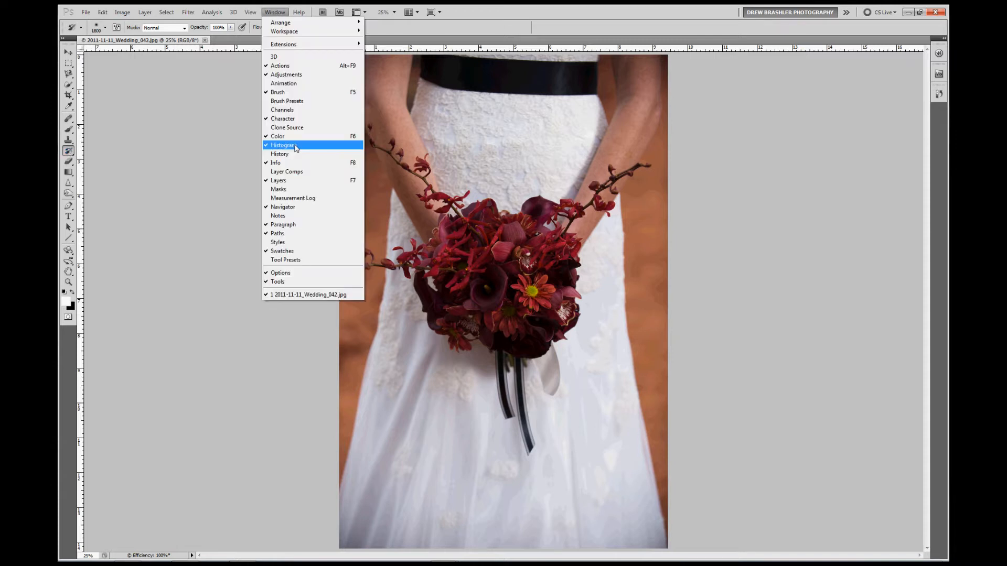
left_click(280, 153)
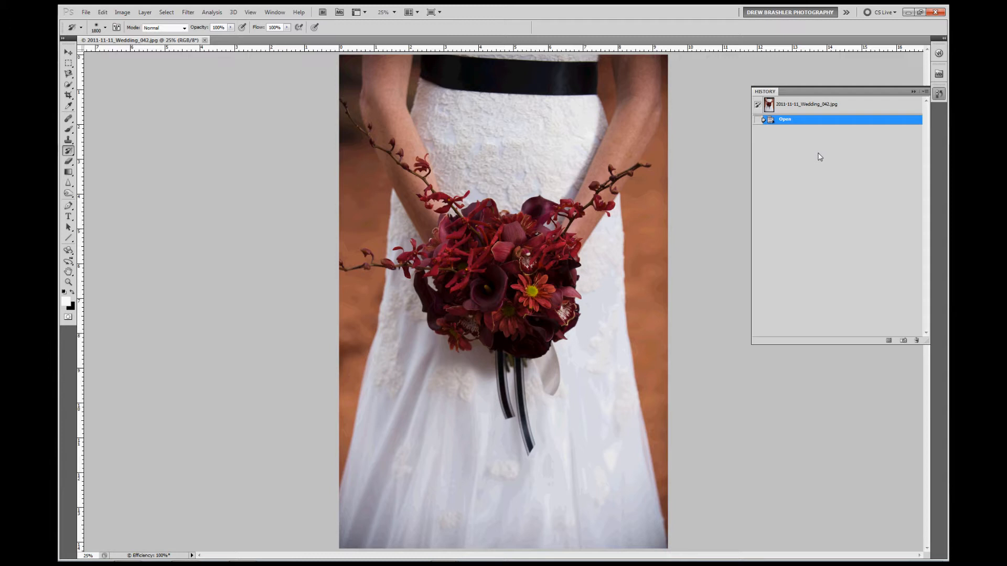
mouse_move(830, 167)
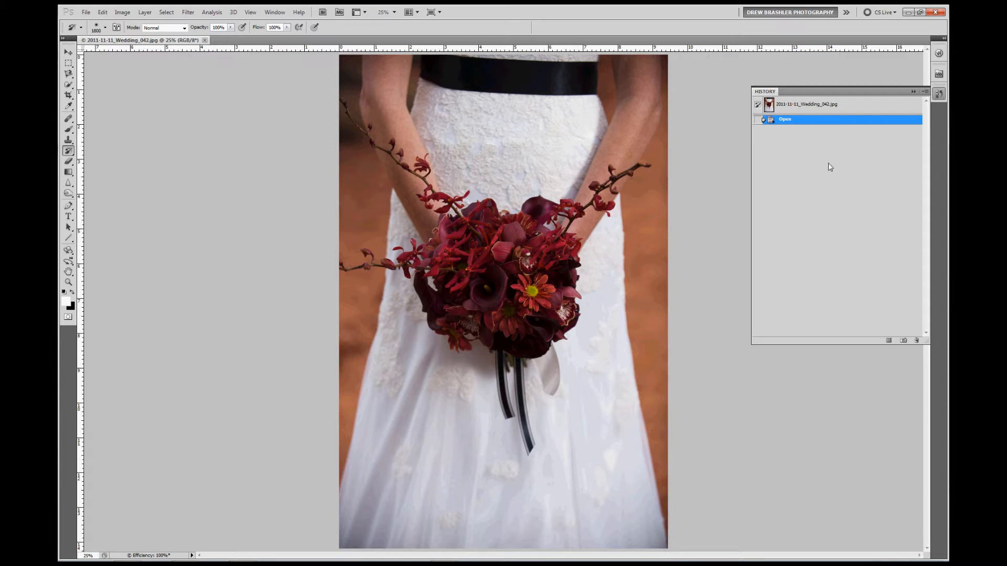
mouse_move(846, 193)
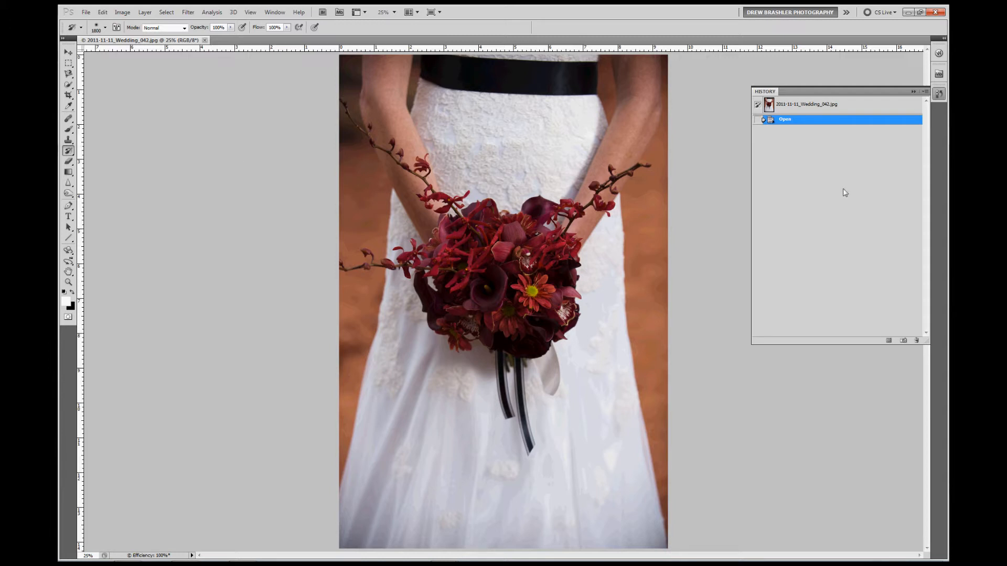
mouse_move(533, 294)
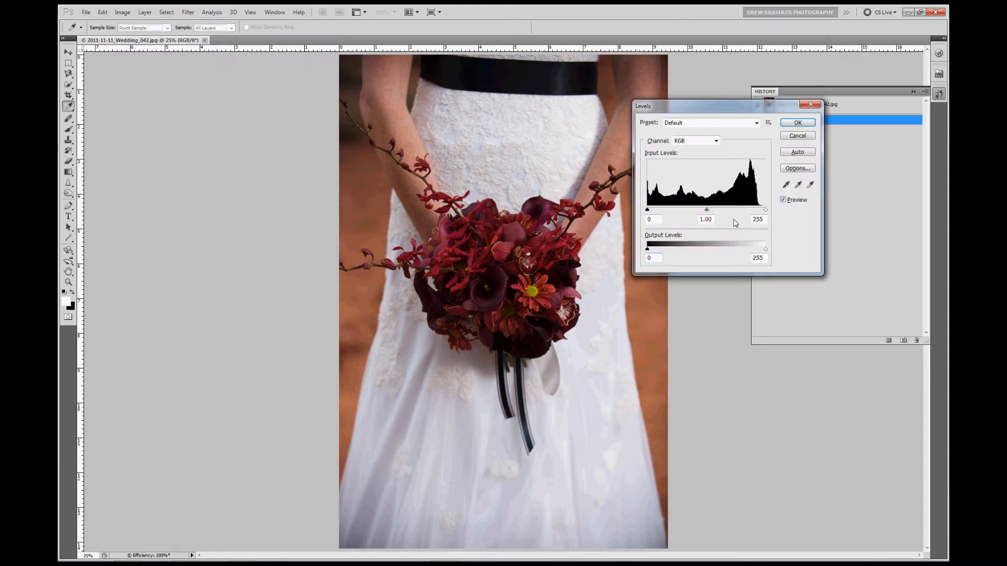
Step: Brighten with Levels (highlights 229) and Curves, then revert History to the original open state
left_click_drag(764, 210, 753, 210)
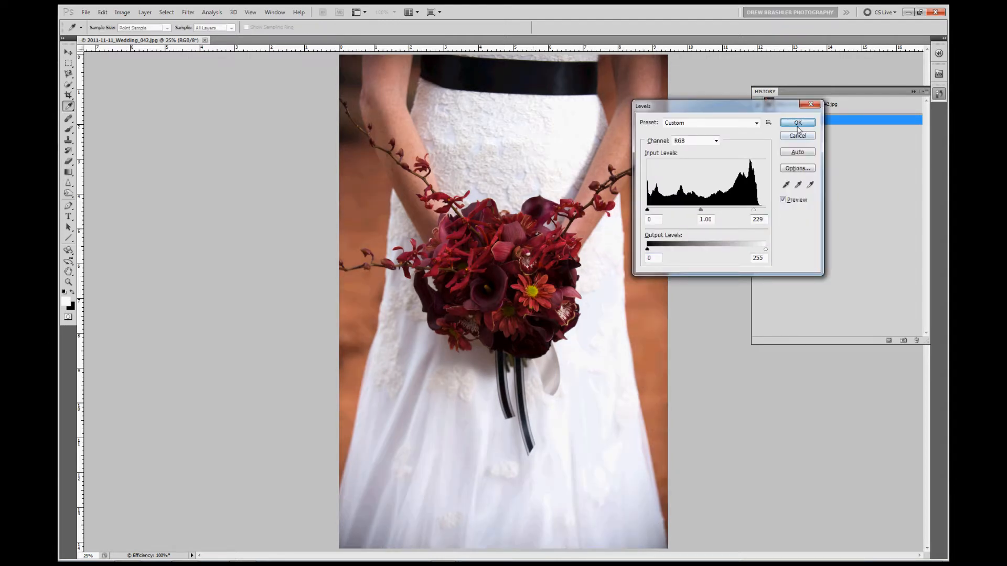
left_click(797, 123)
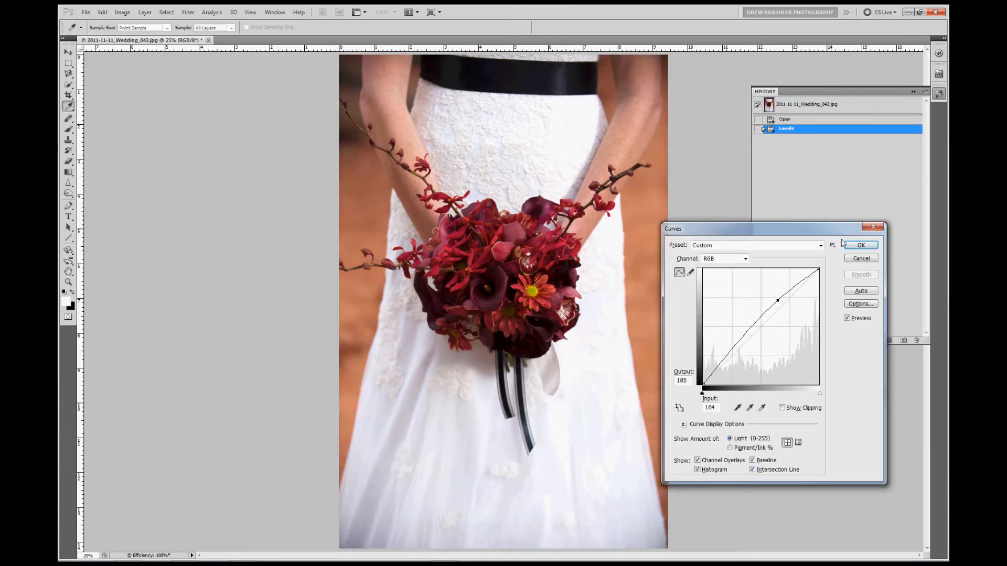
left_click(861, 245)
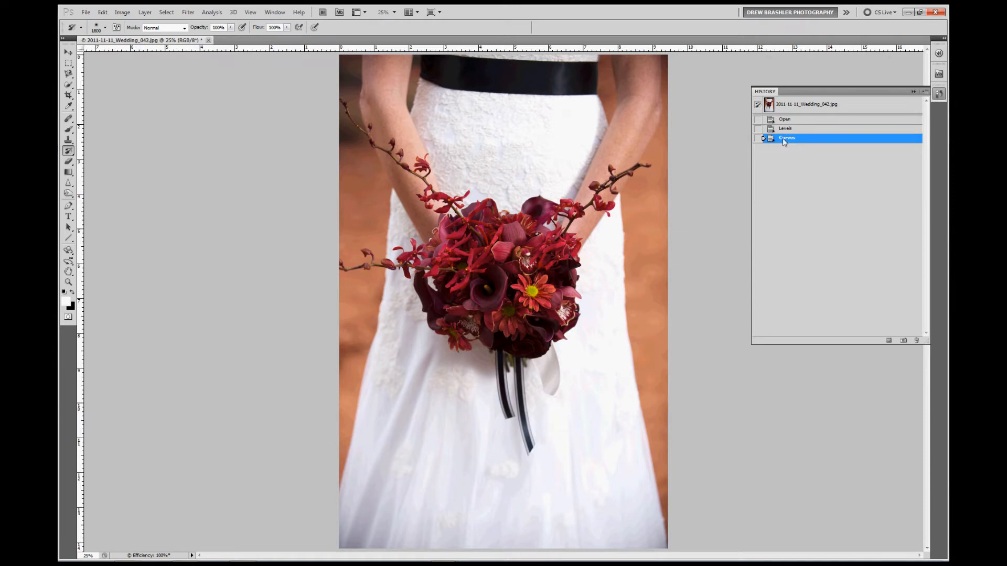
left_click(785, 128)
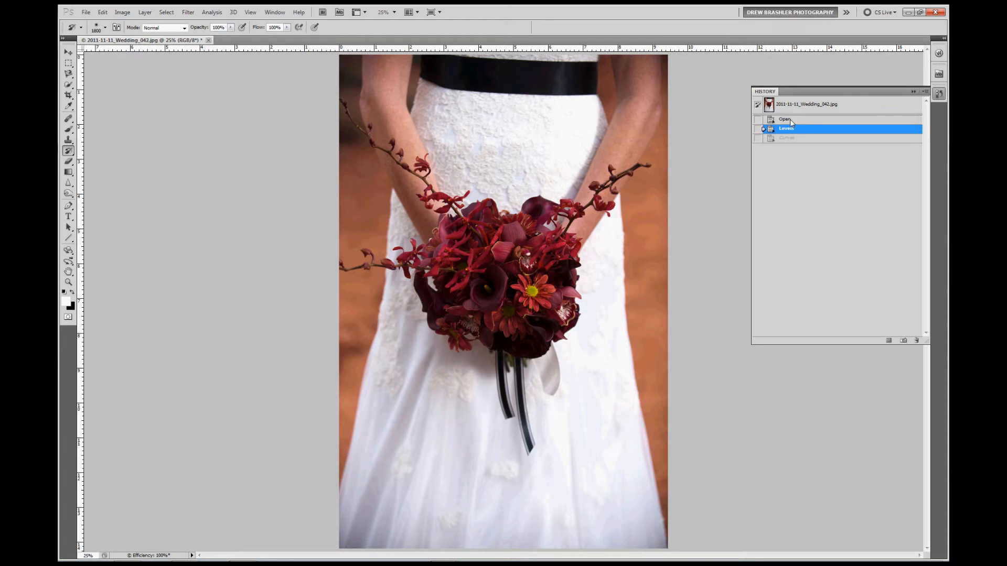
left_click(784, 119)
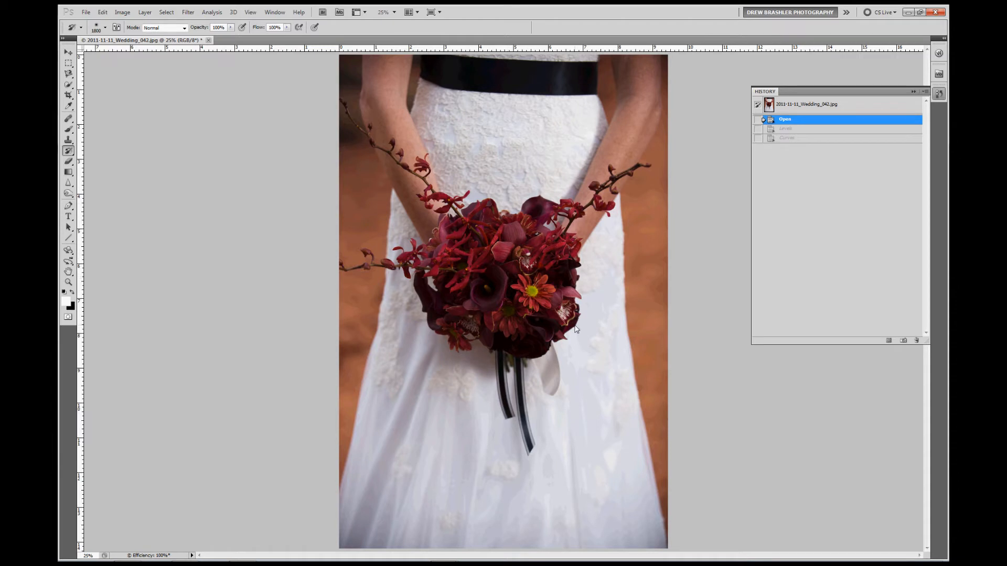
mouse_move(500, 315)
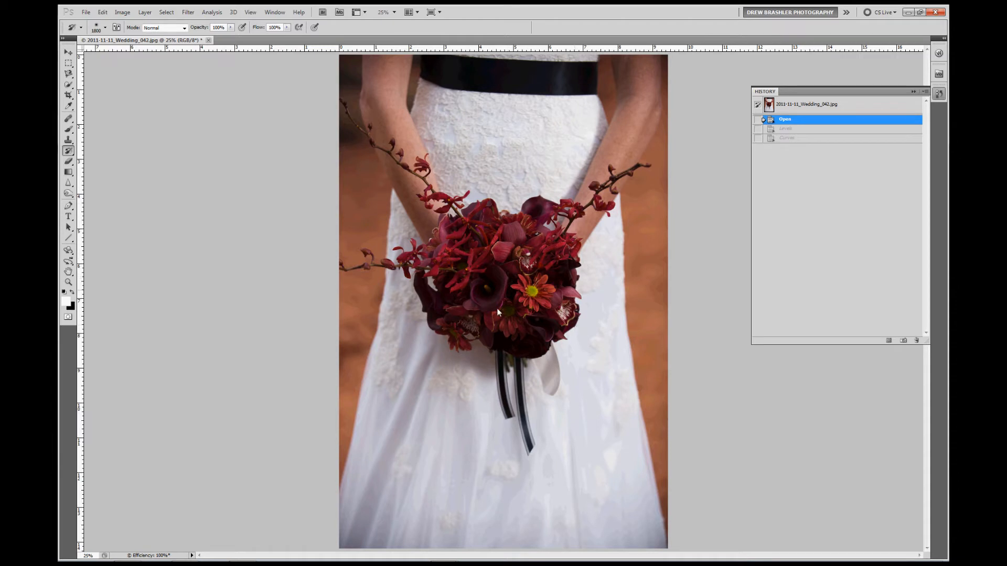
mouse_move(668, 377)
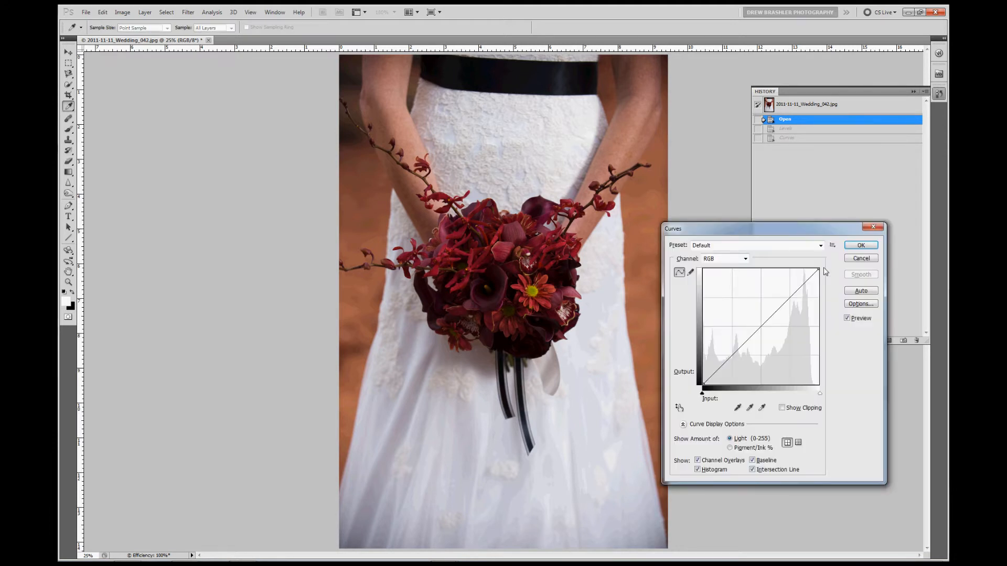
Step: Apply a fresh brightening Curves, lifting the darker tones, then revert to the unedited photo
left_click_drag(817, 269, 805, 269)
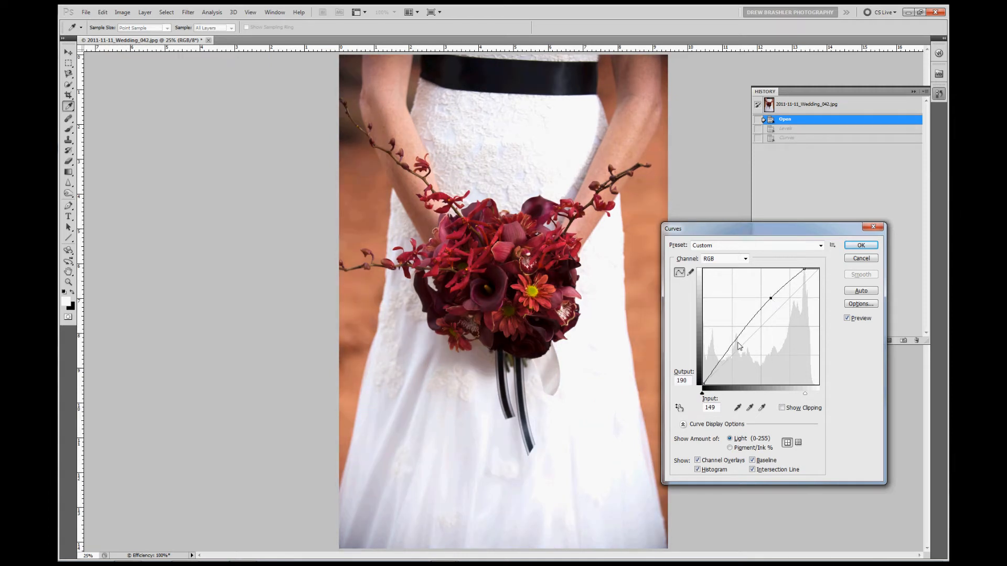
left_click_drag(738, 345, 732, 340)
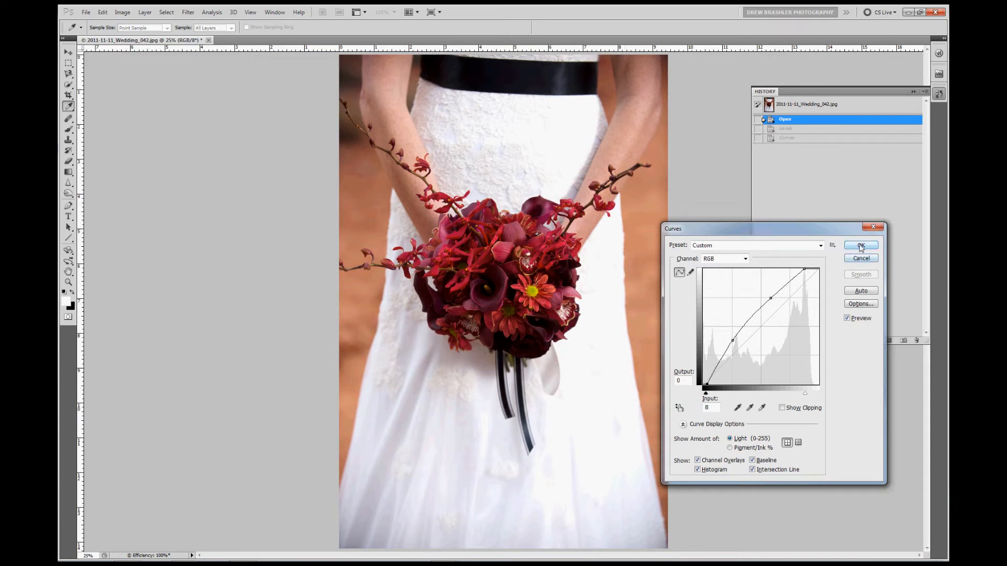
left_click(860, 245)
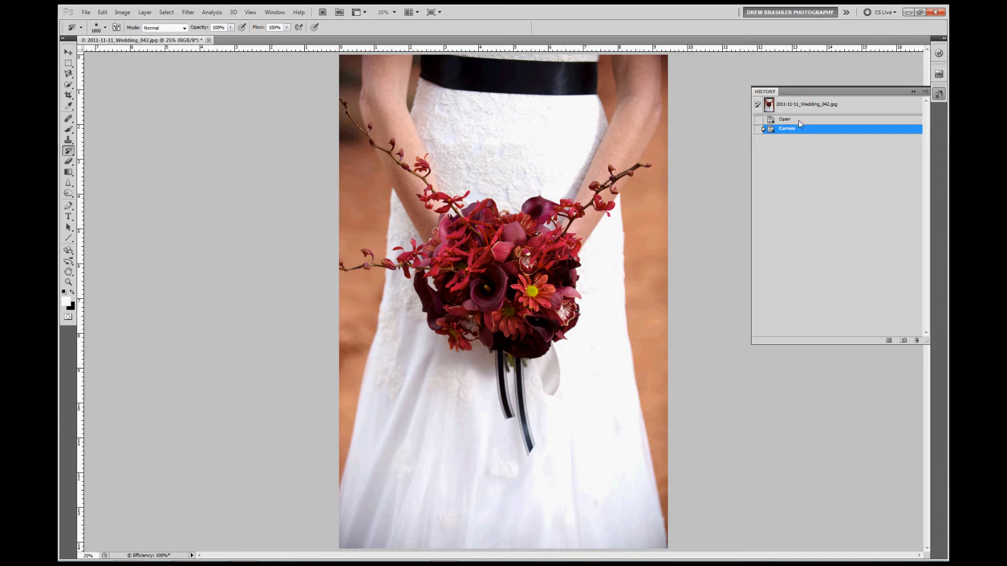
left_click(784, 120)
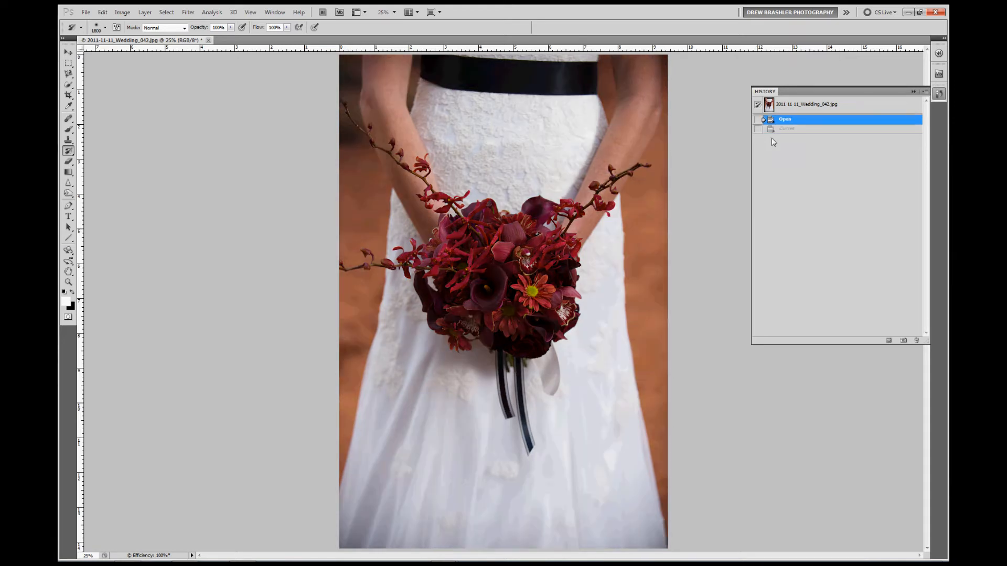
mouse_move(759, 129)
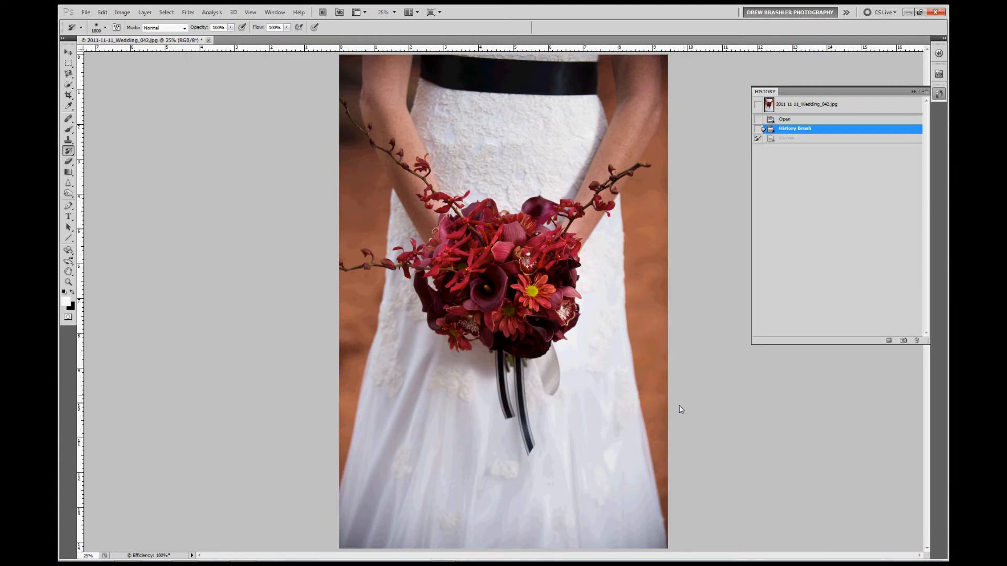
mouse_move(619, 235)
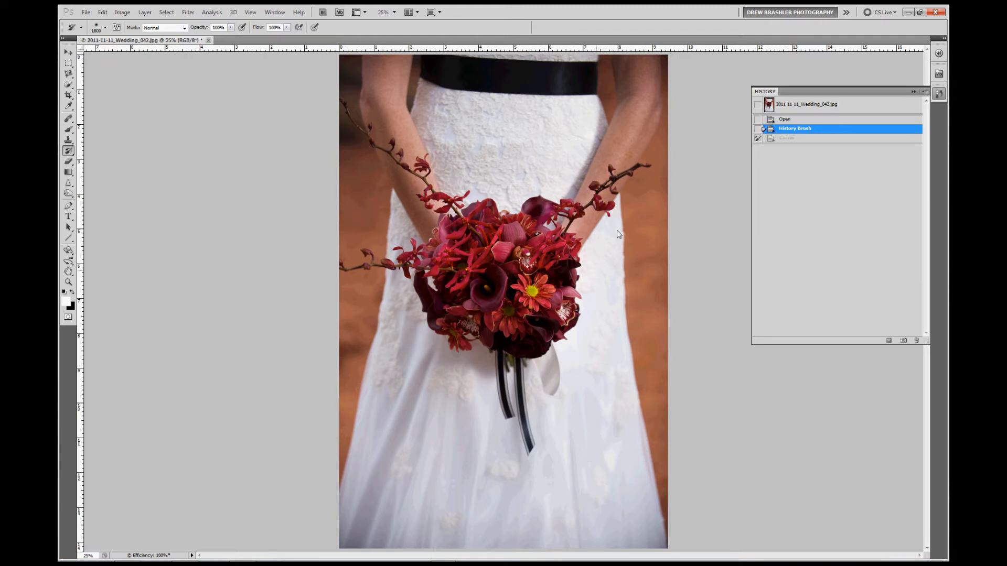
mouse_move(528, 220)
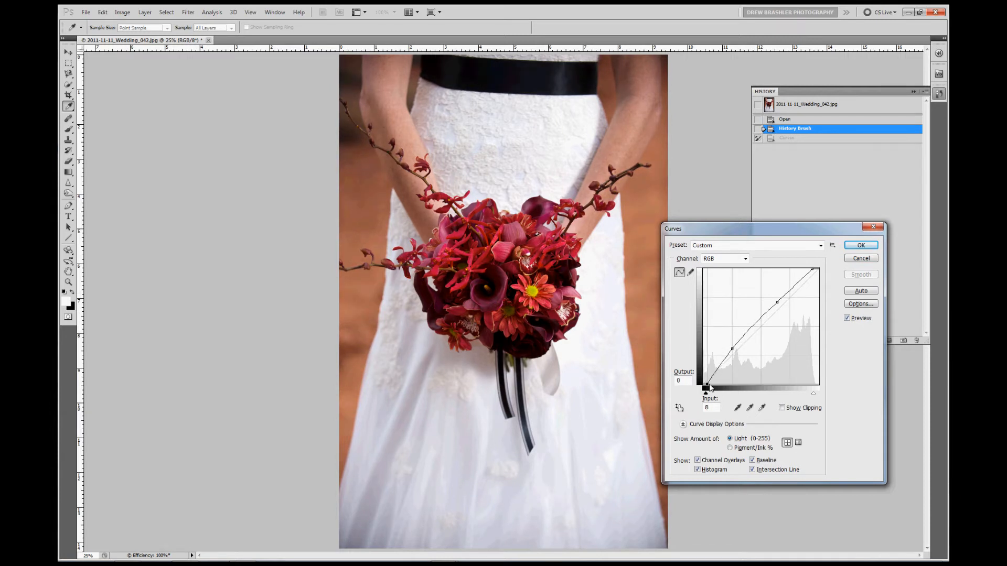
Step: Deepen the curve's shadows slightly and select the brightened Curves state in History
left_click_drag(706, 387, 712, 387)
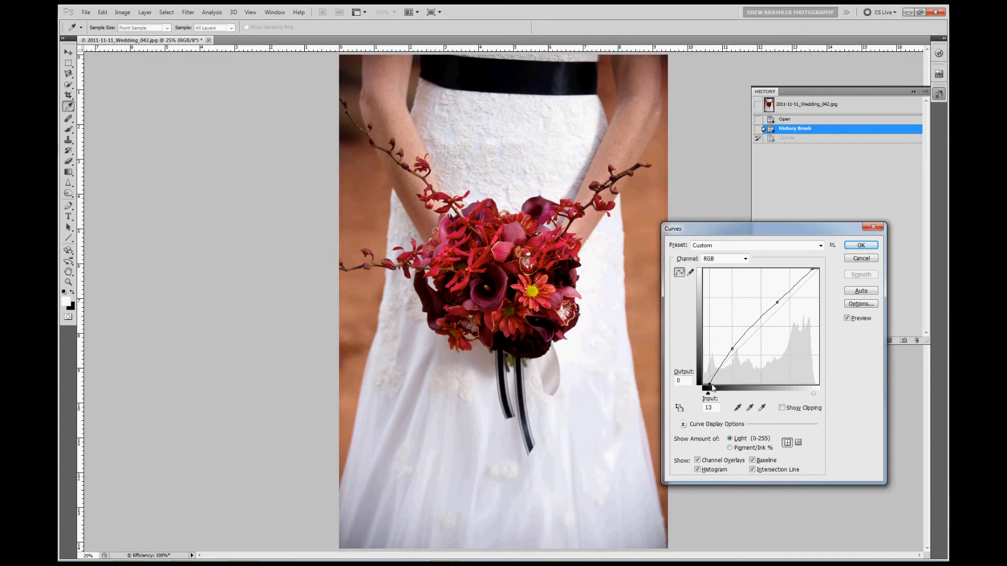
left_click(860, 245)
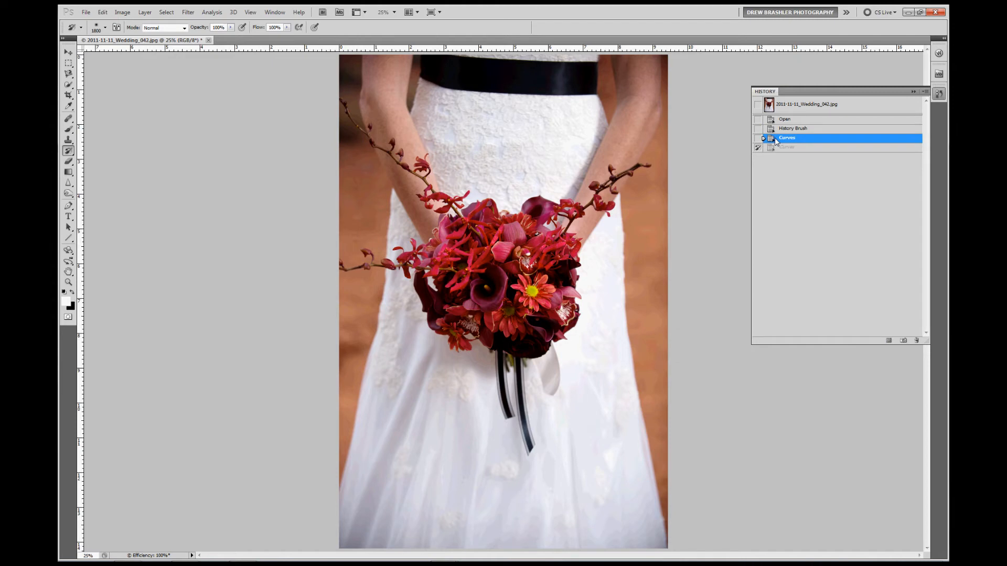
left_click(793, 128)
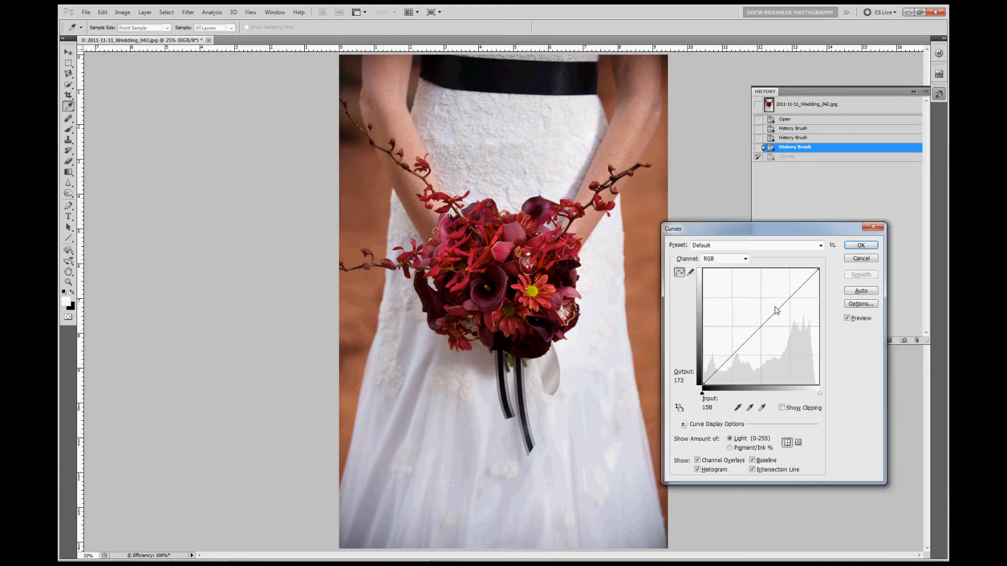
Step: Apply a new Curves that lifts the midtones and adjusts the darkest tones
left_click_drag(775, 309, 776, 303)
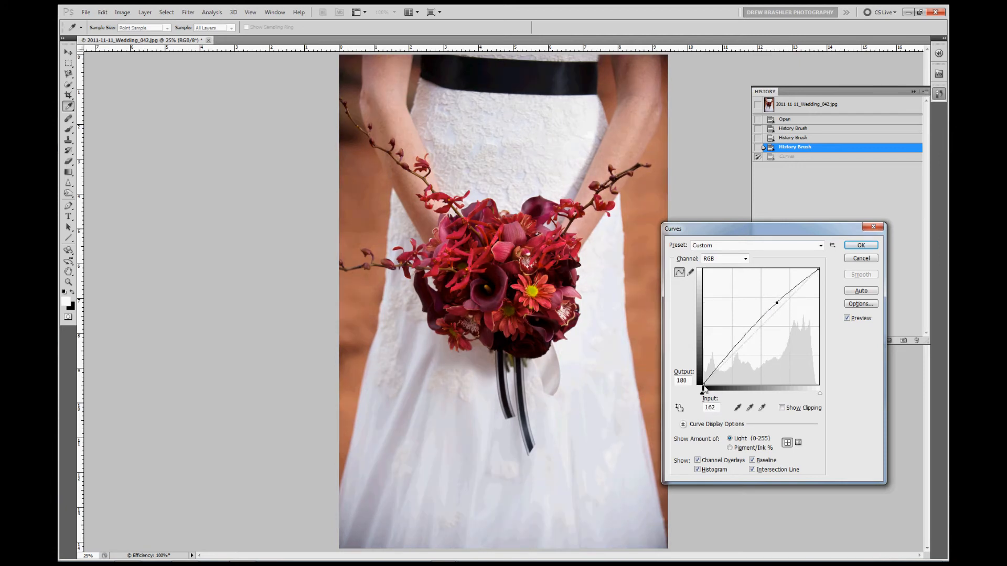
left_click_drag(704, 390, 705, 390)
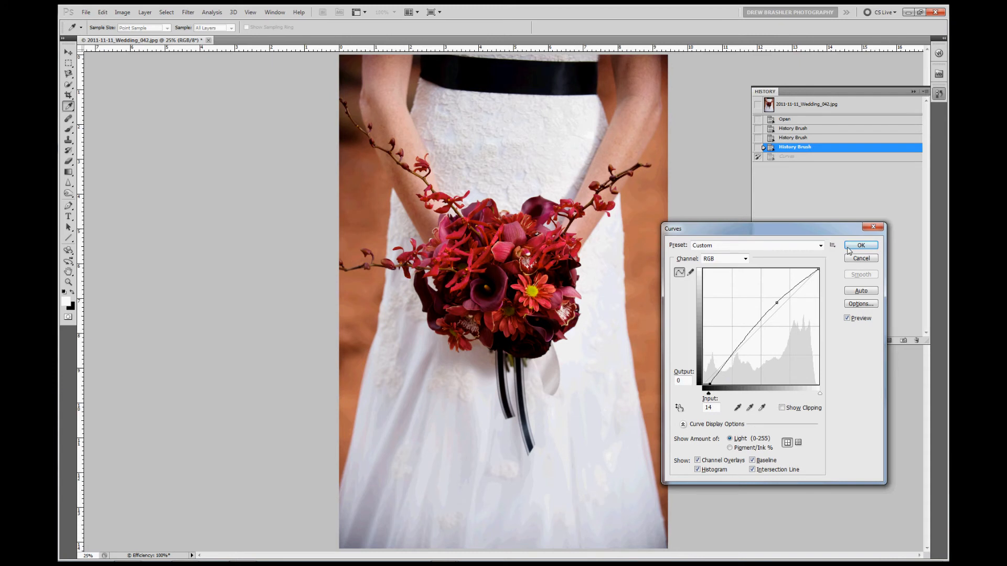
left_click(860, 245)
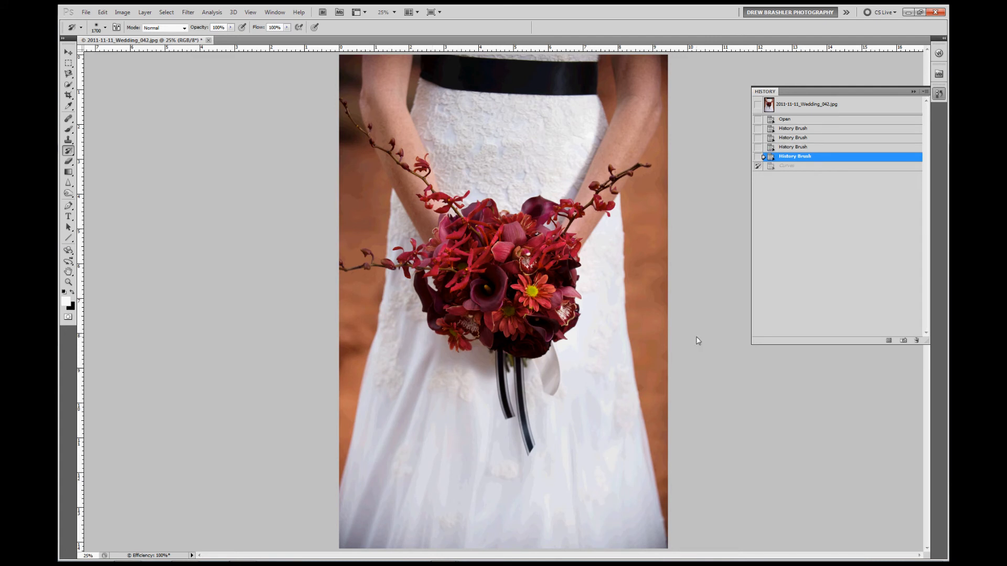
mouse_move(567, 287)
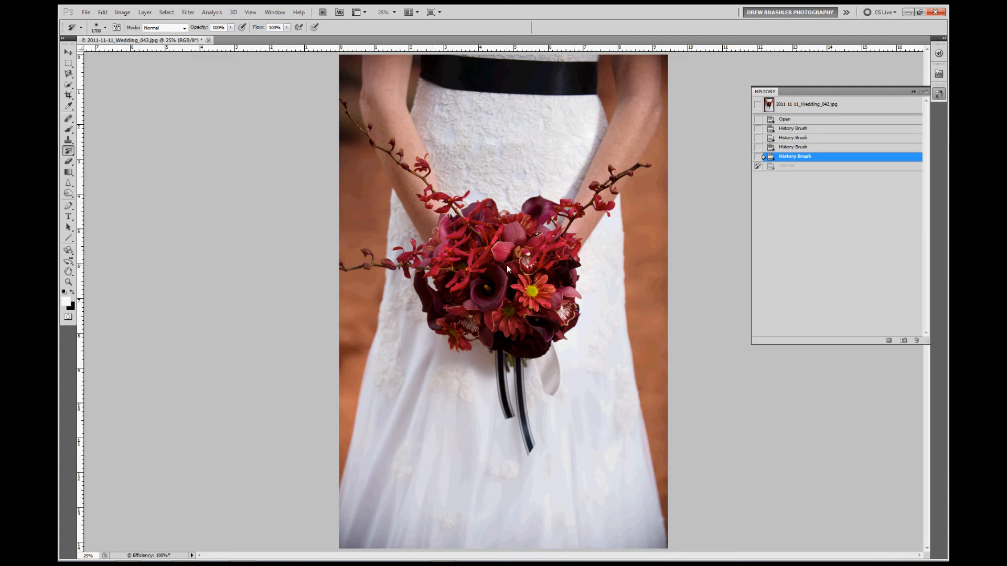
mouse_move(654, 74)
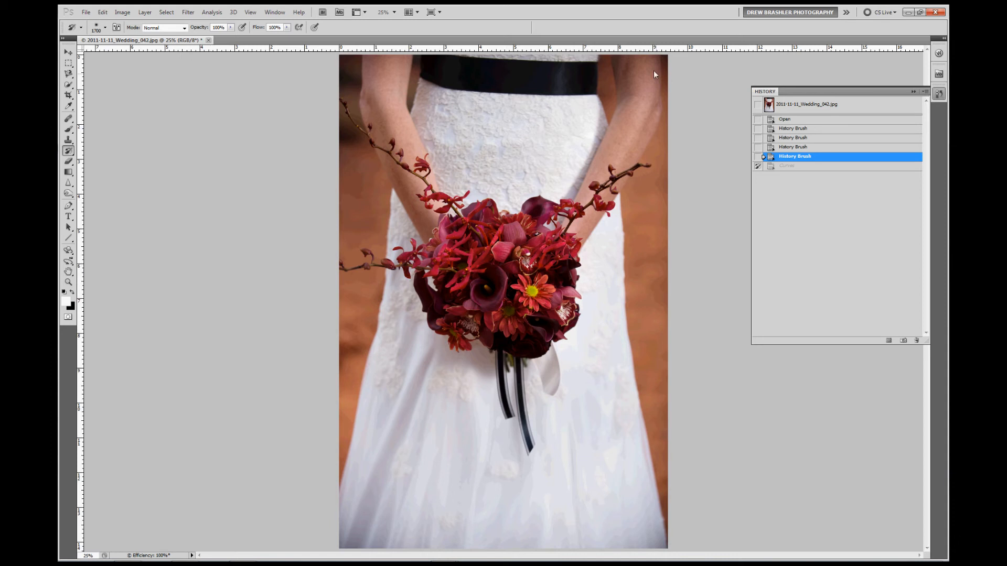
Step: Apply Imagenomic Portraiture with the Smoothing: Normal preset
left_click(187, 11)
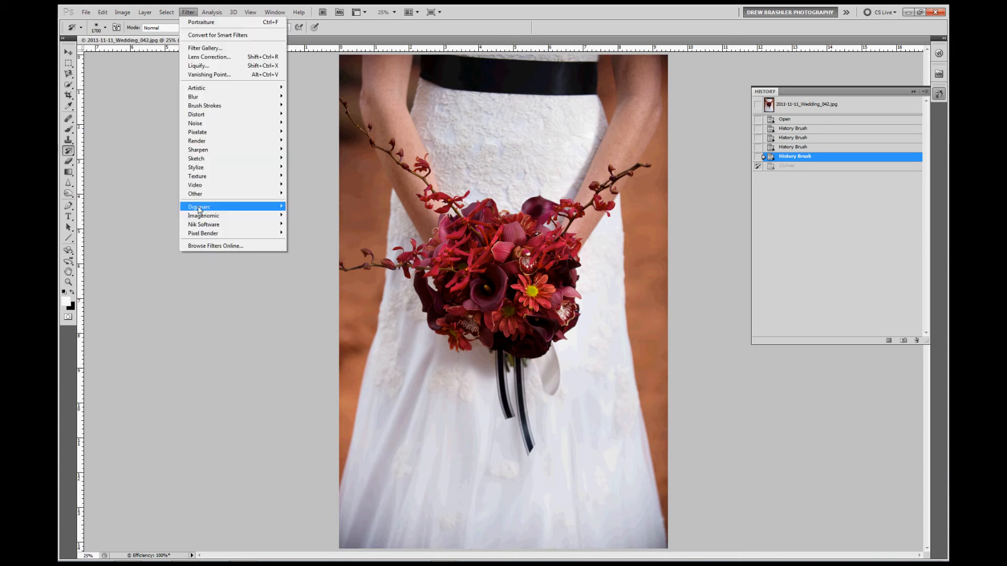
mouse_move(204, 215)
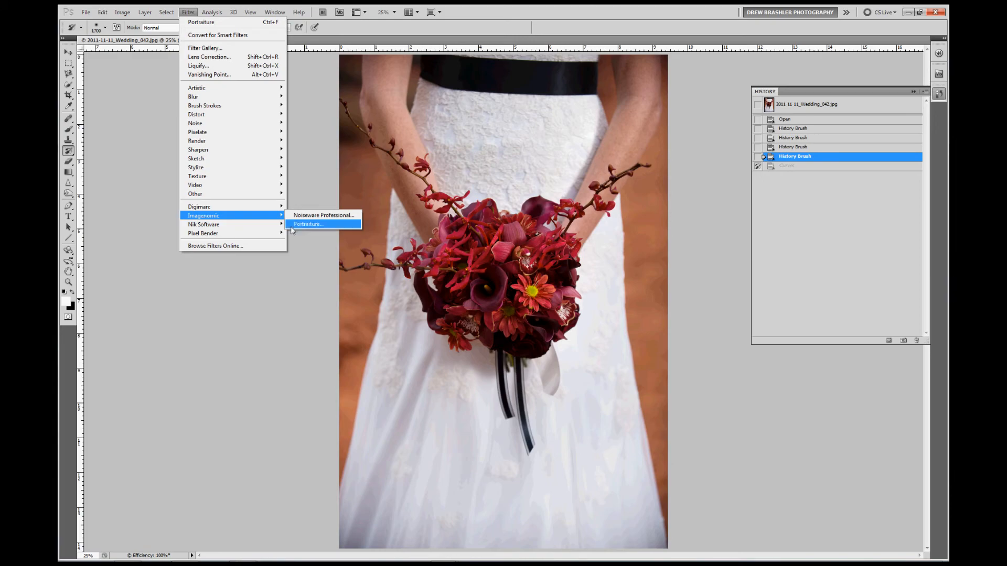
left_click(308, 224)
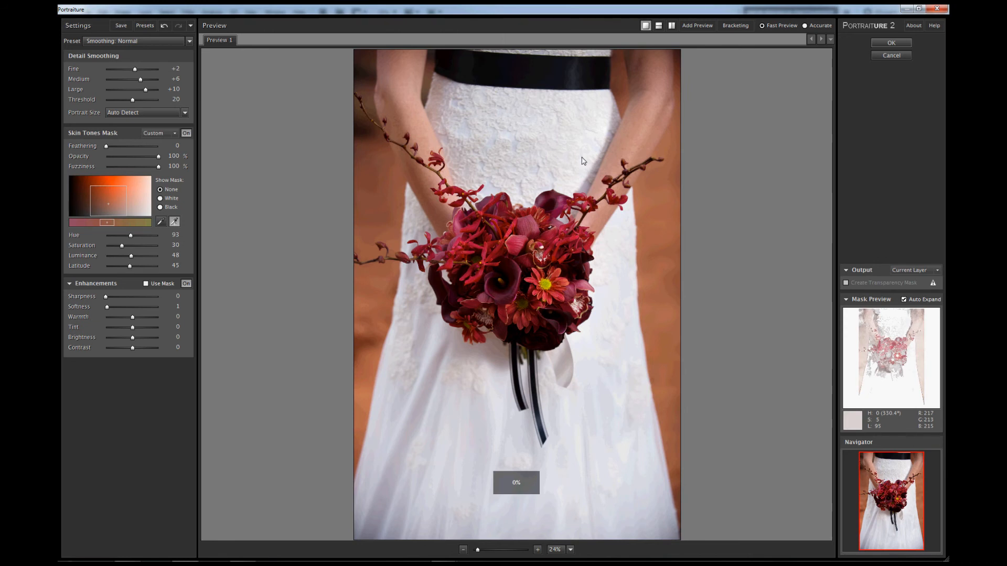
left_click(892, 42)
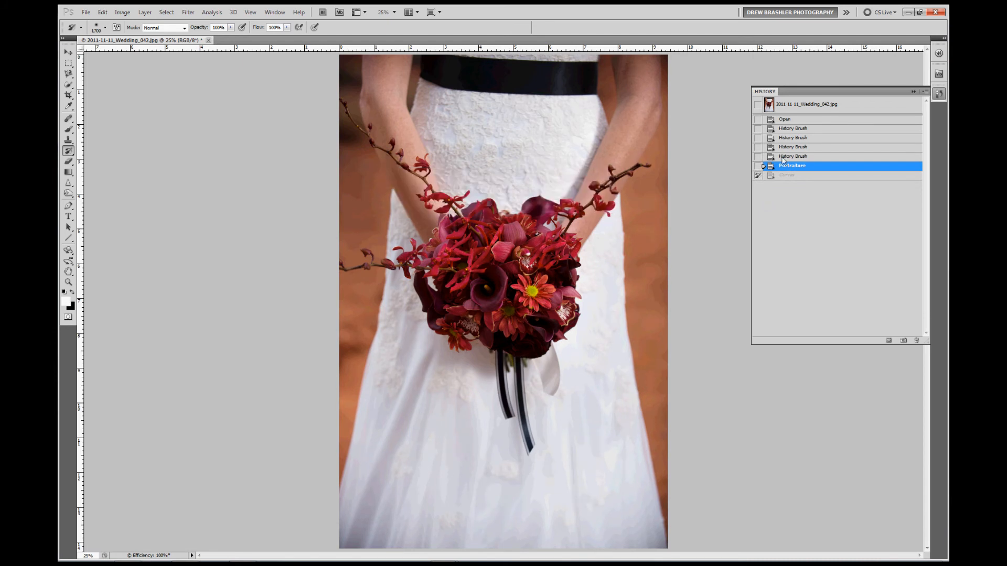
Step: Step back before Portraiture and paint the smoothed skin onto the bride's arms
left_click(793, 157)
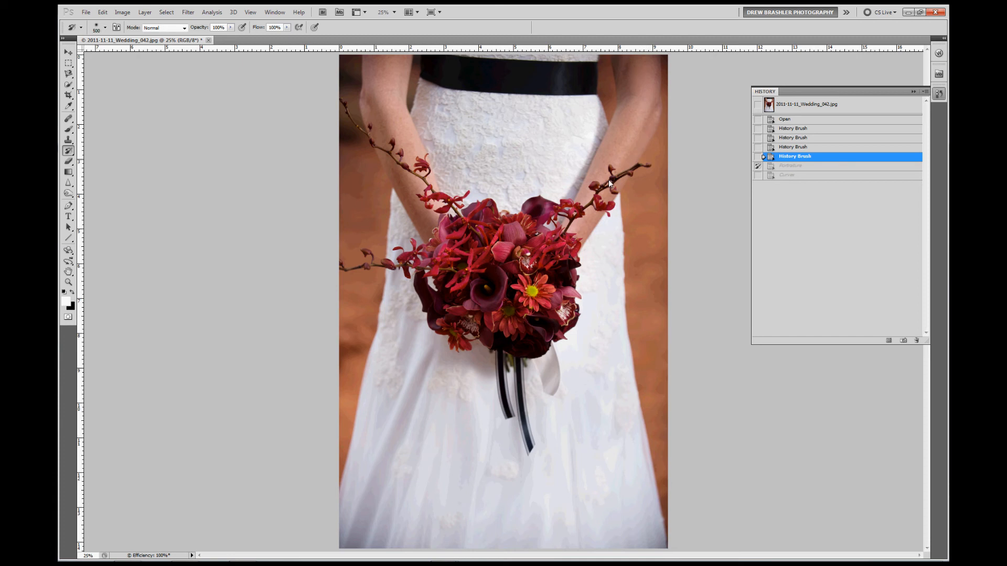
left_click(794, 165)
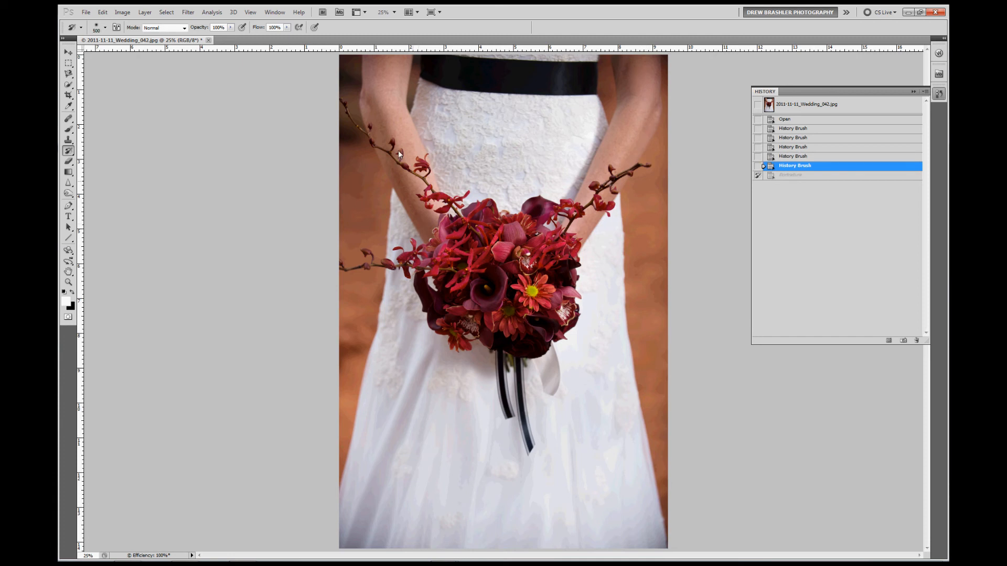
mouse_move(391, 79)
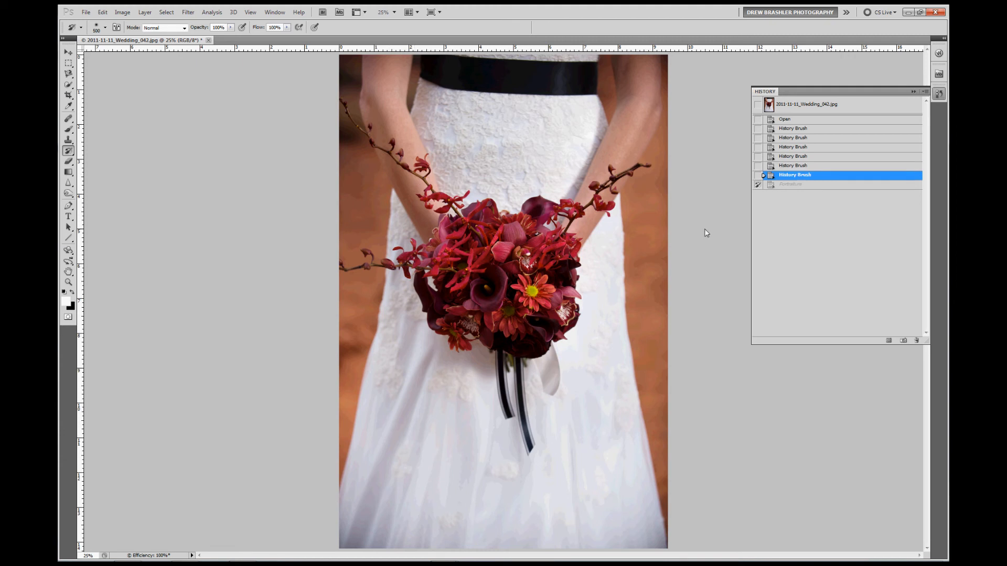
mouse_move(687, 240)
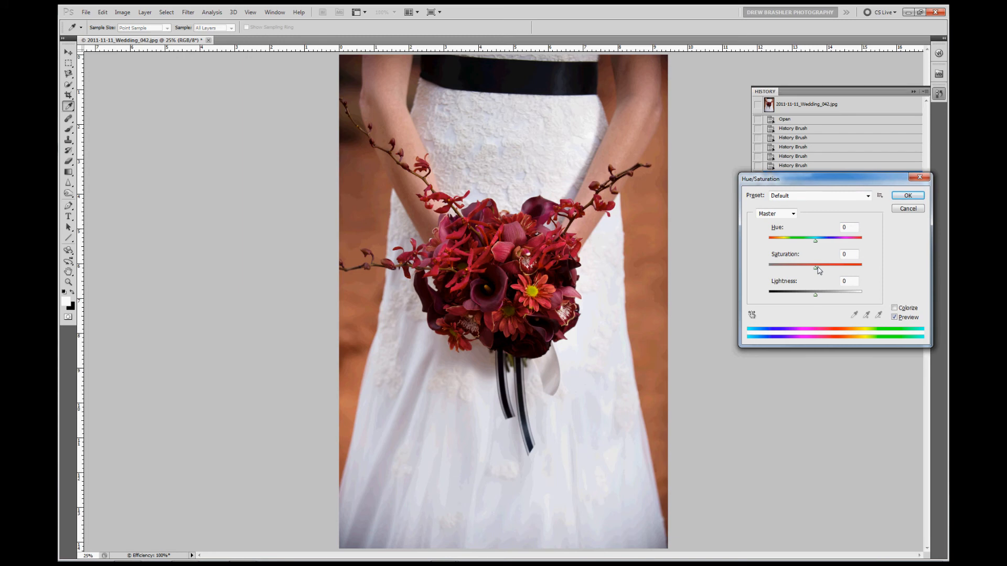
left_click_drag(815, 265, 850, 264)
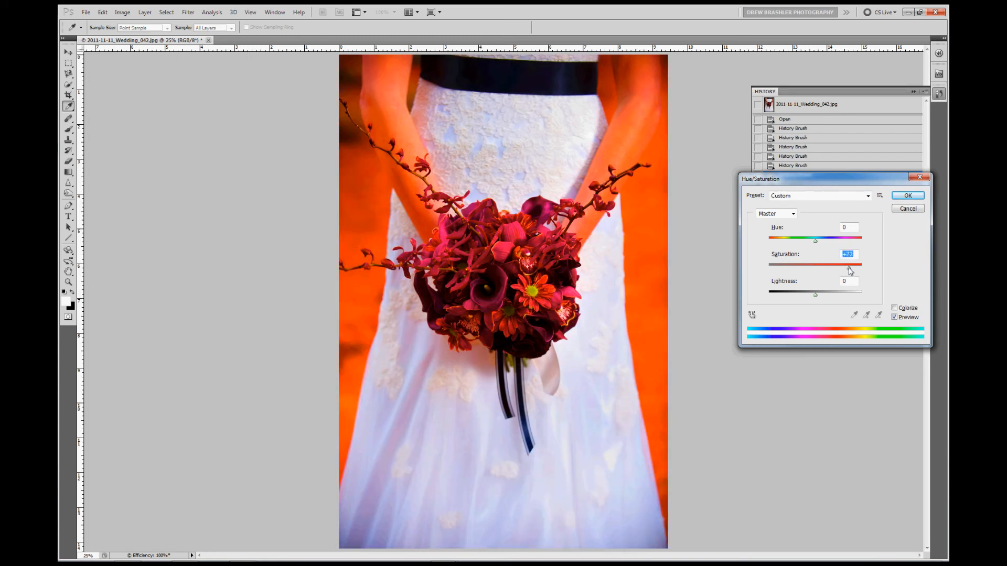
left_click(907, 195)
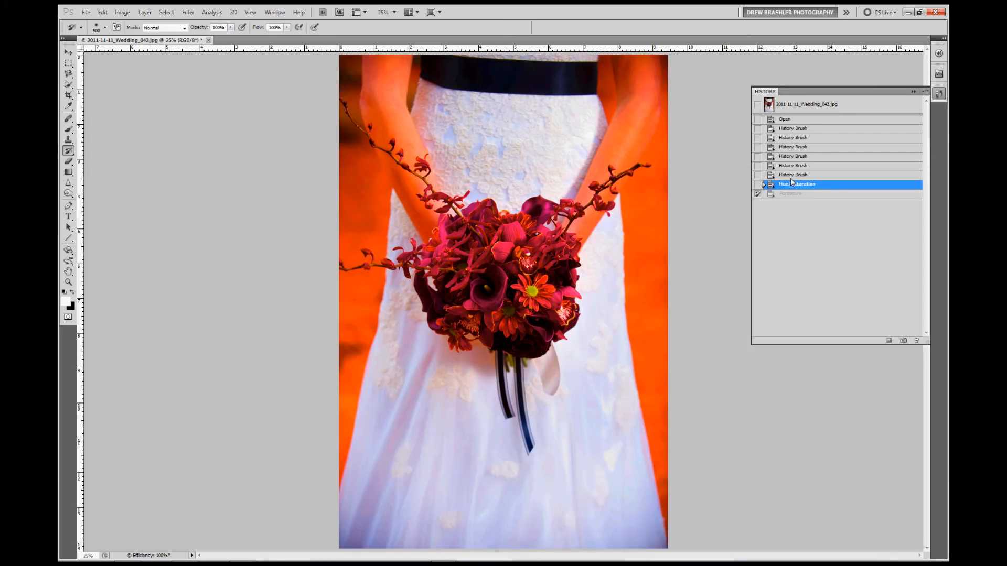
left_click(793, 175)
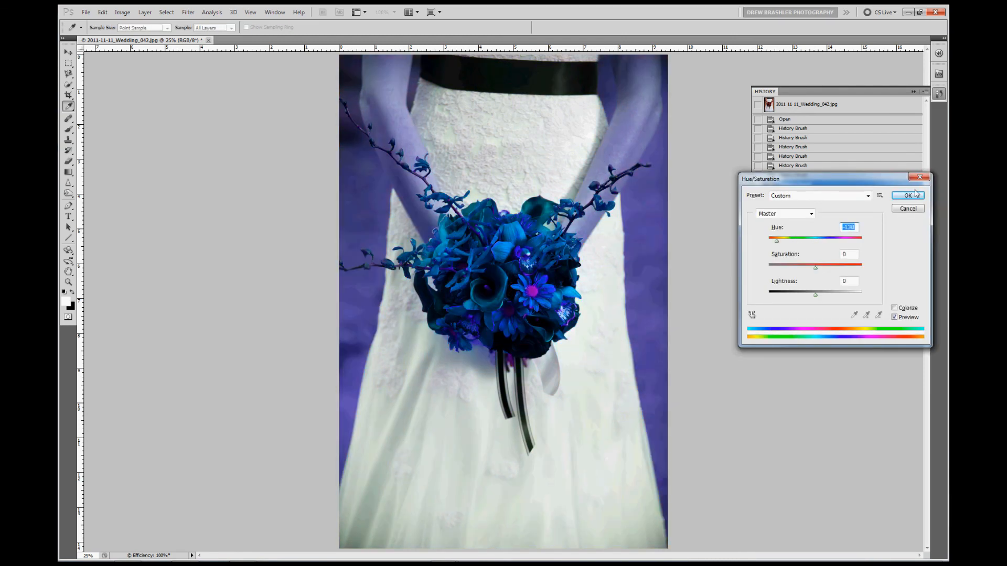
left_click(908, 195)
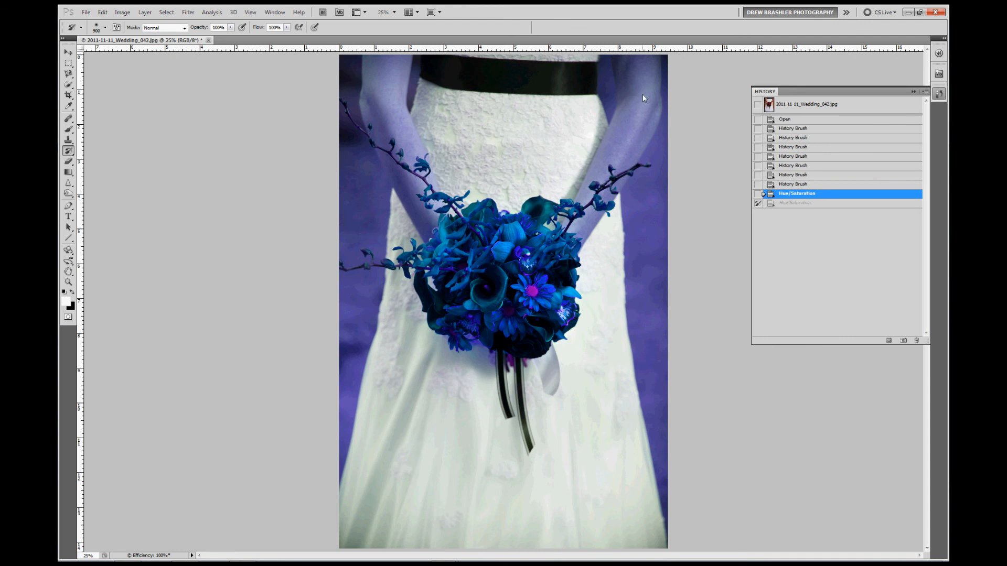
left_click(793, 184)
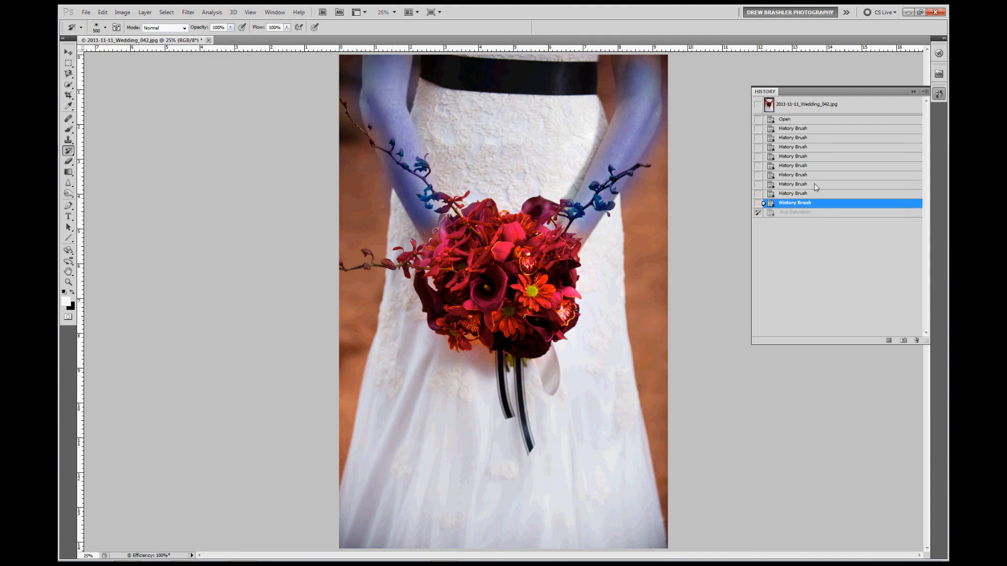
left_click(807, 184)
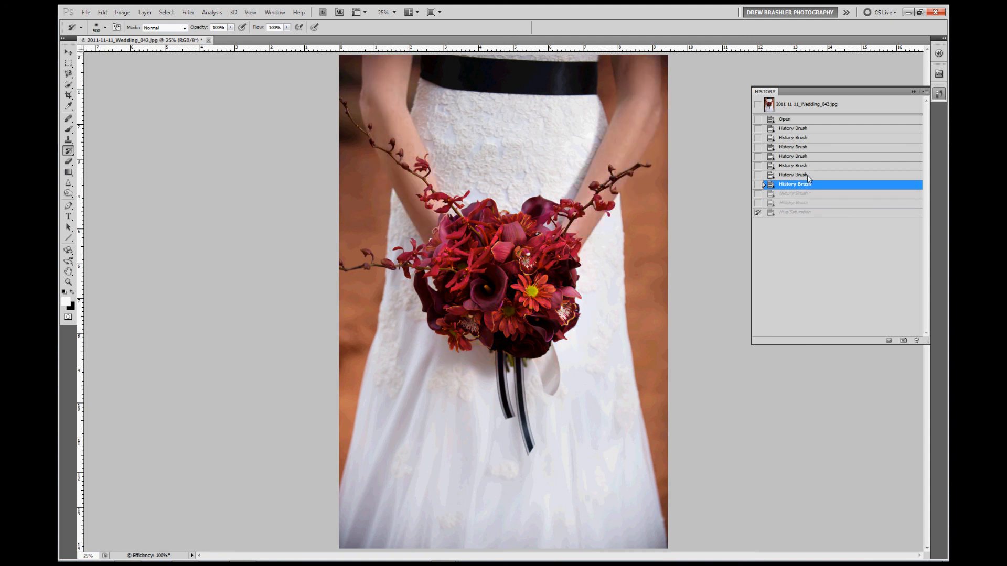
left_click(815, 174)
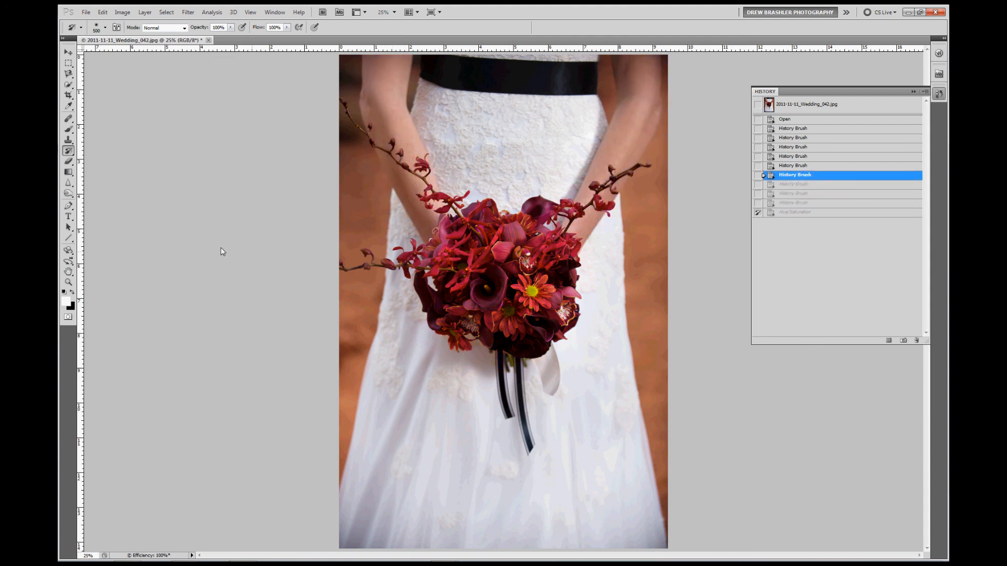